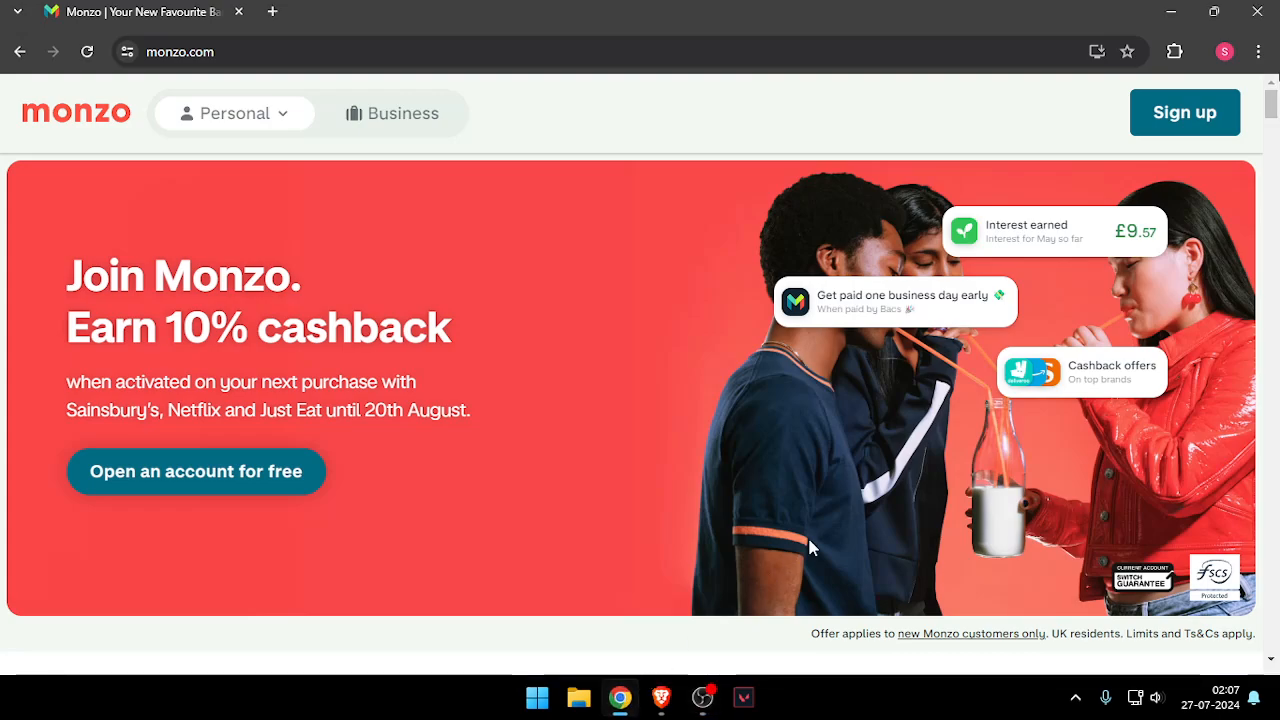
mouse_move(768, 521)
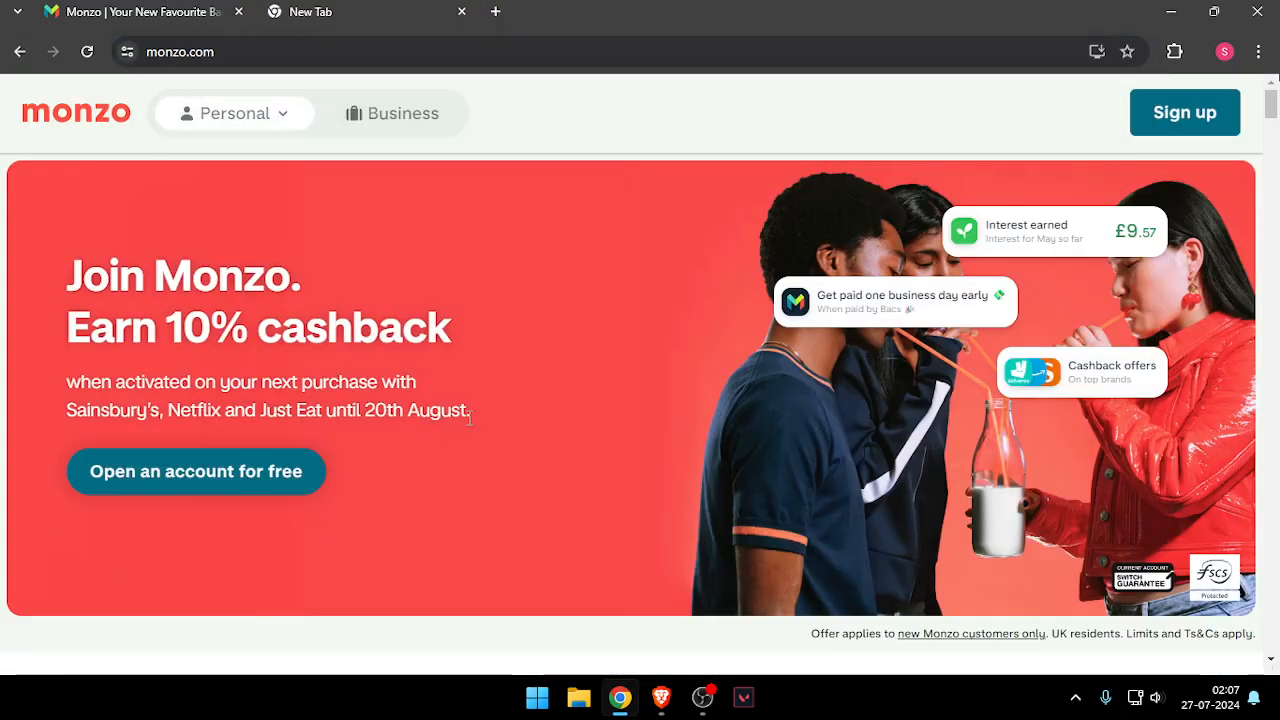
Scroll to the monzo.com homepage footer and follow the 'Help centre' link.
scroll(down, 3)
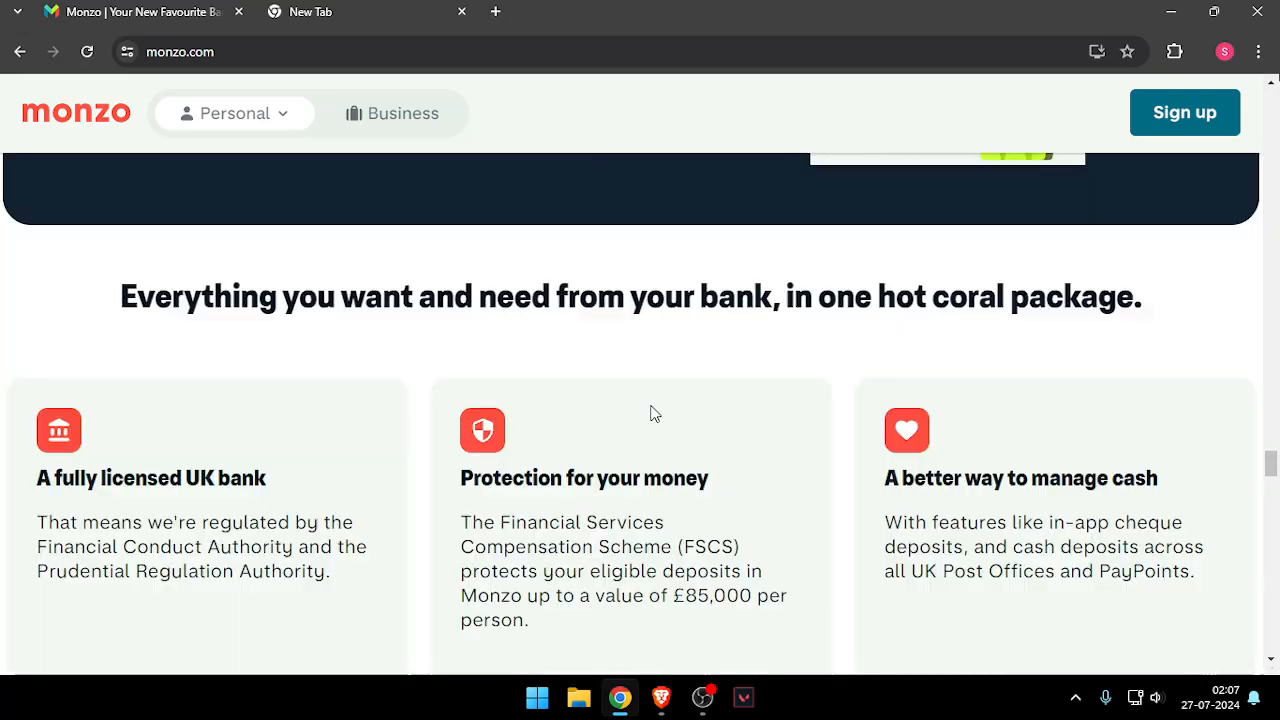
scroll(down, 3)
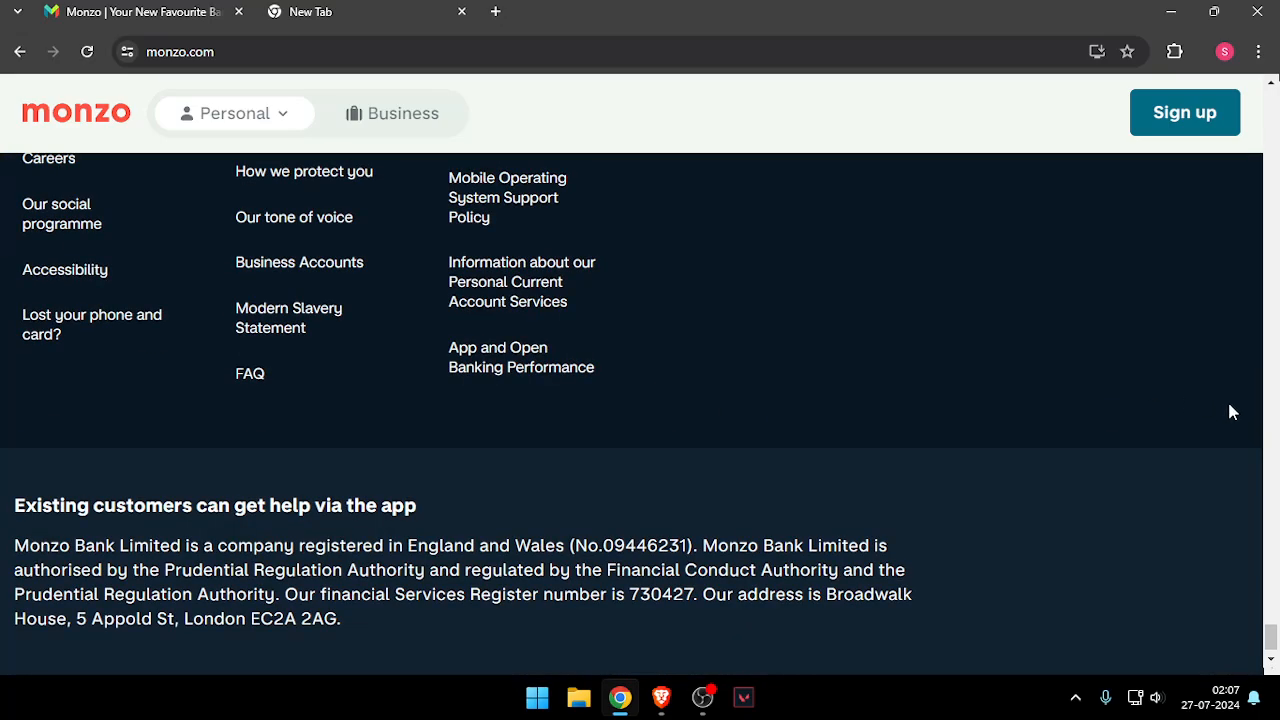
scroll(up, 3)
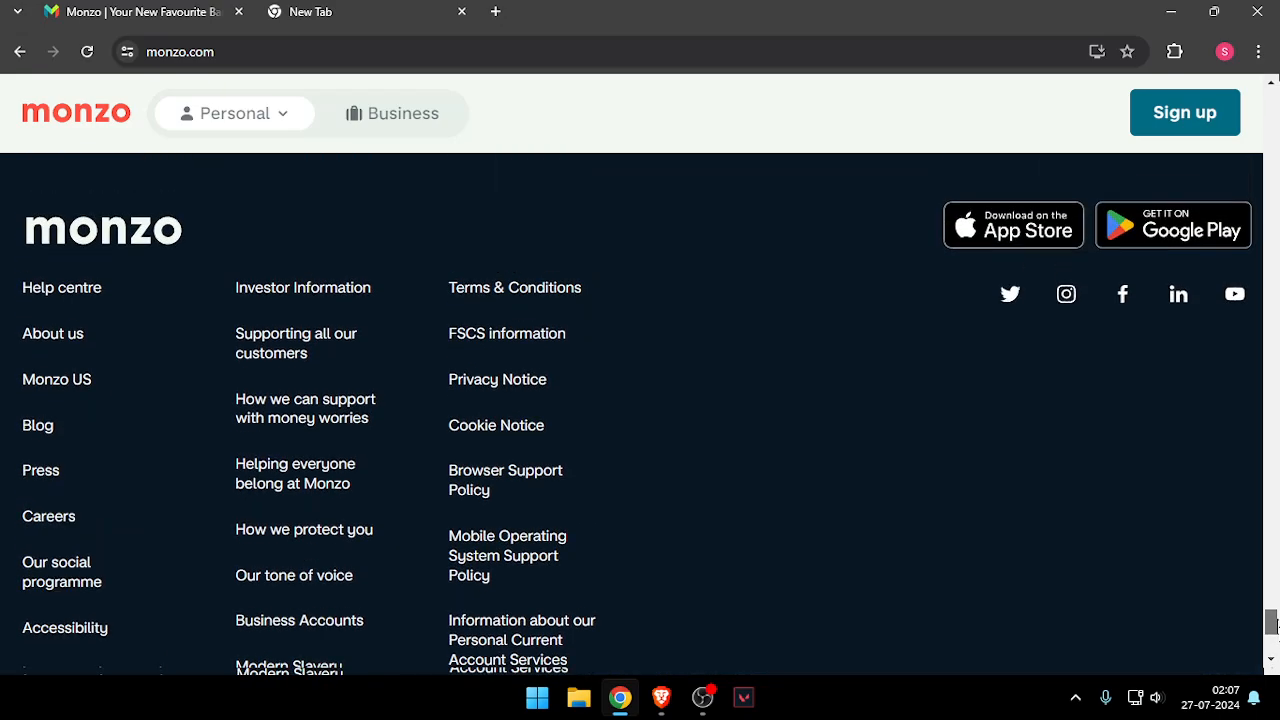
scroll(down, 3)
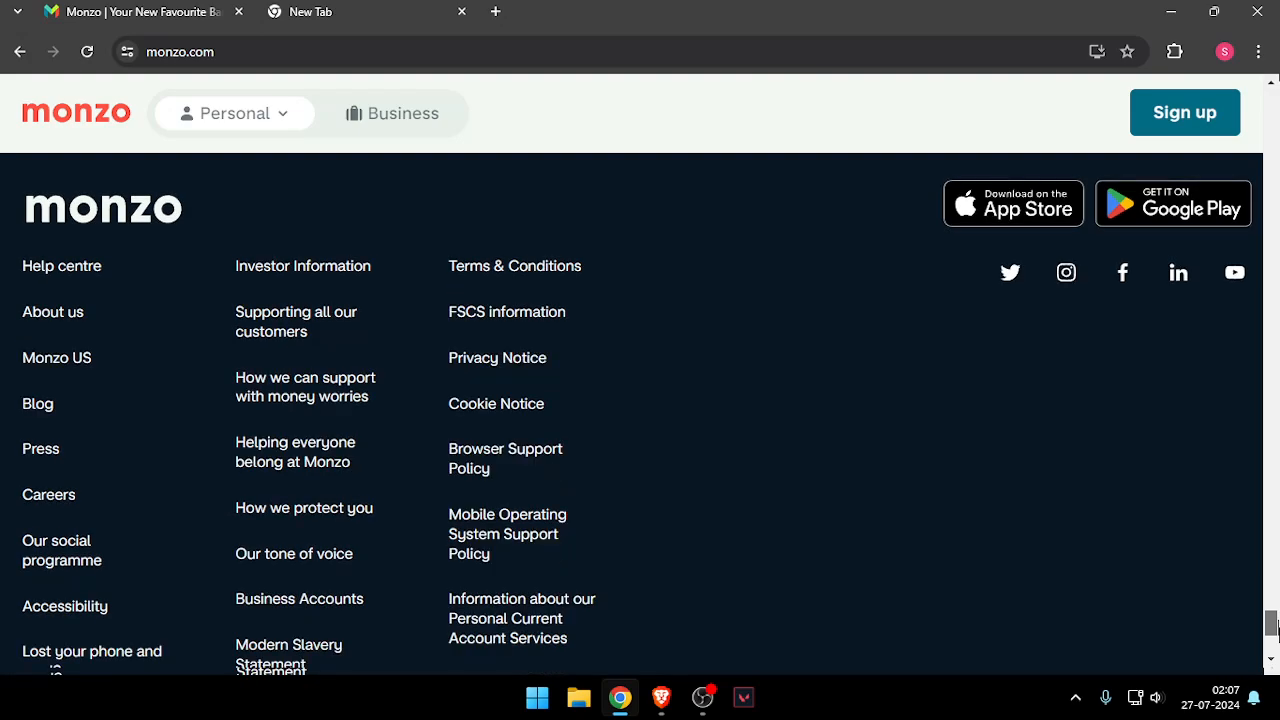
click(61, 266)
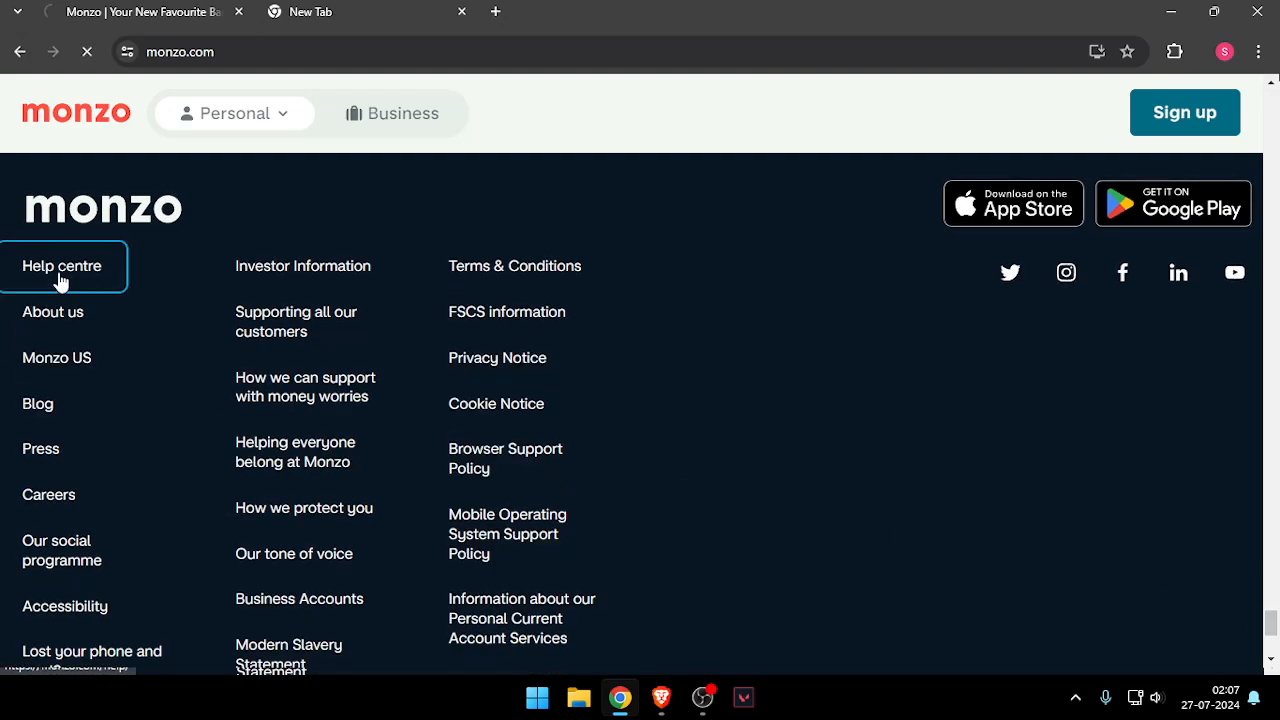
Scroll past the help centre topic cards to the Account Type / From the UK / From abroad phone table.
click(61, 265)
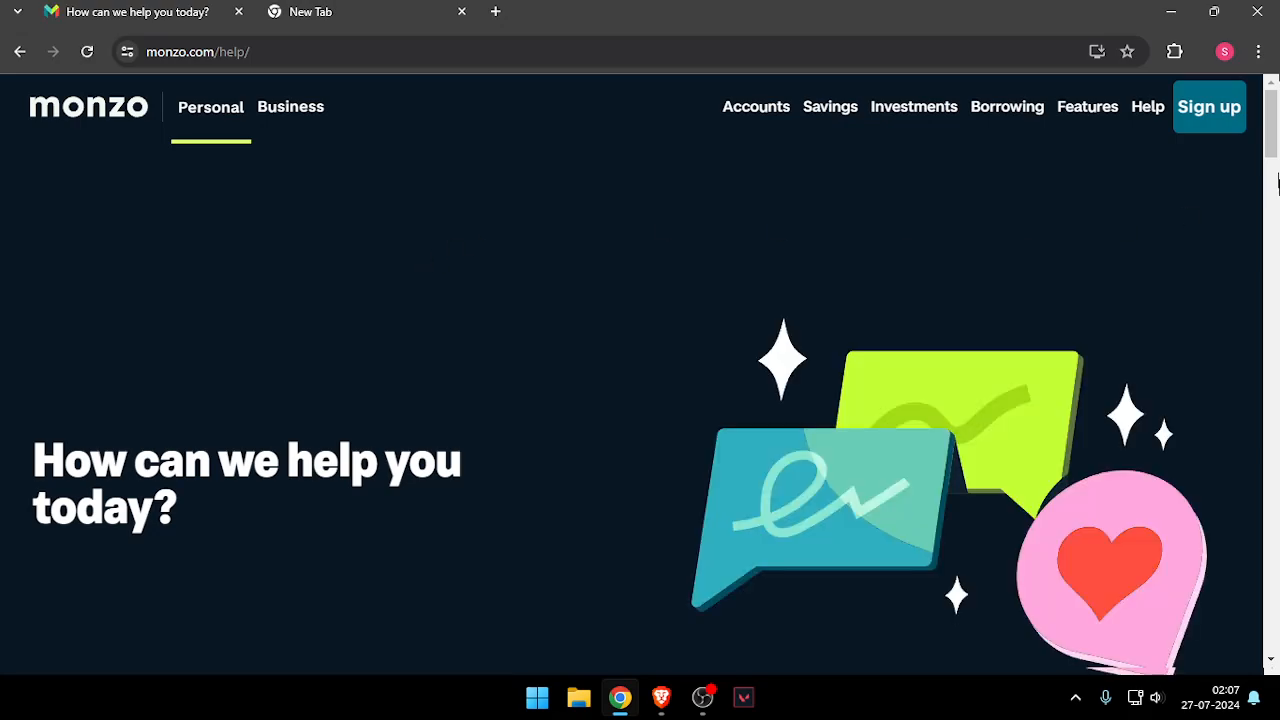
scroll(down, 3)
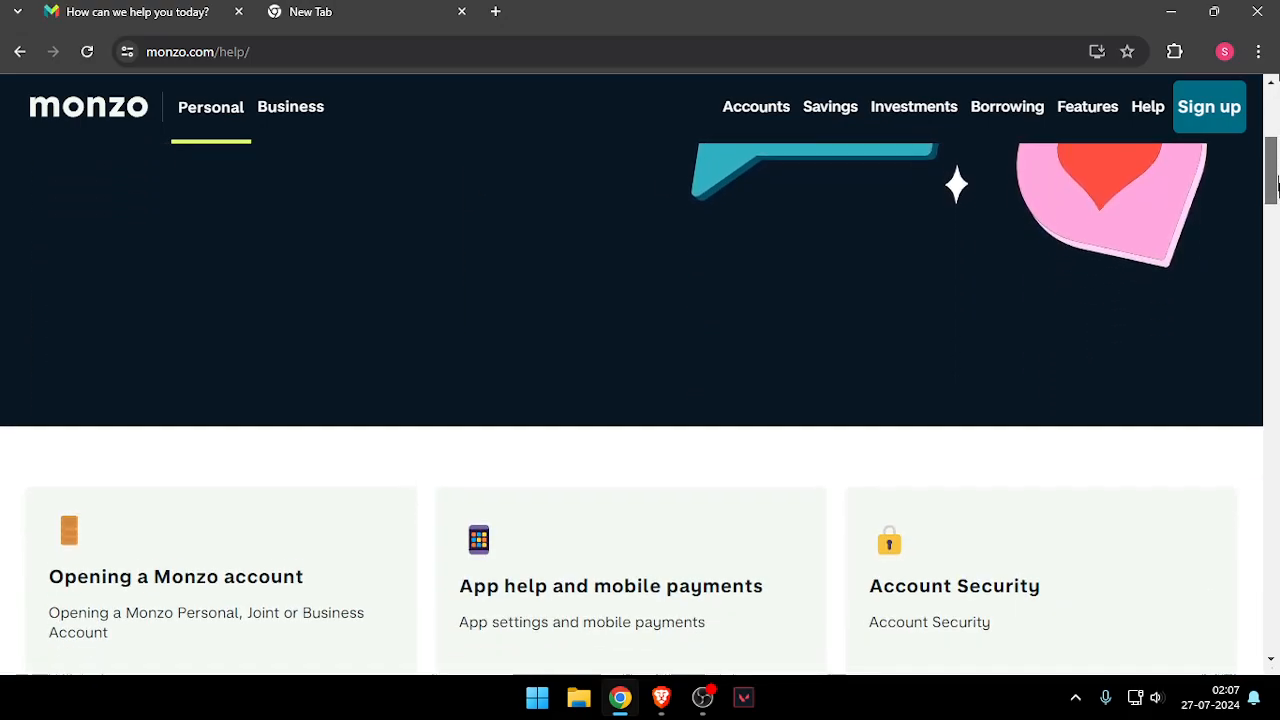
scroll(down, 3)
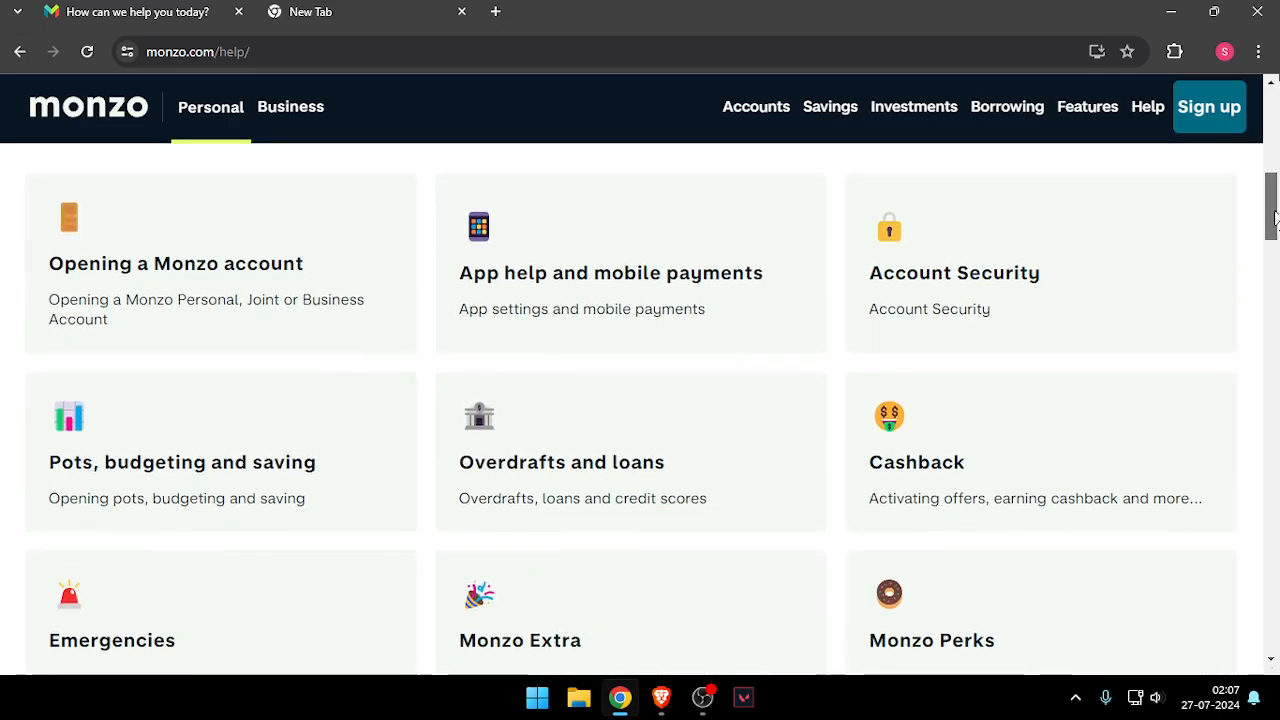
scroll(down, 3)
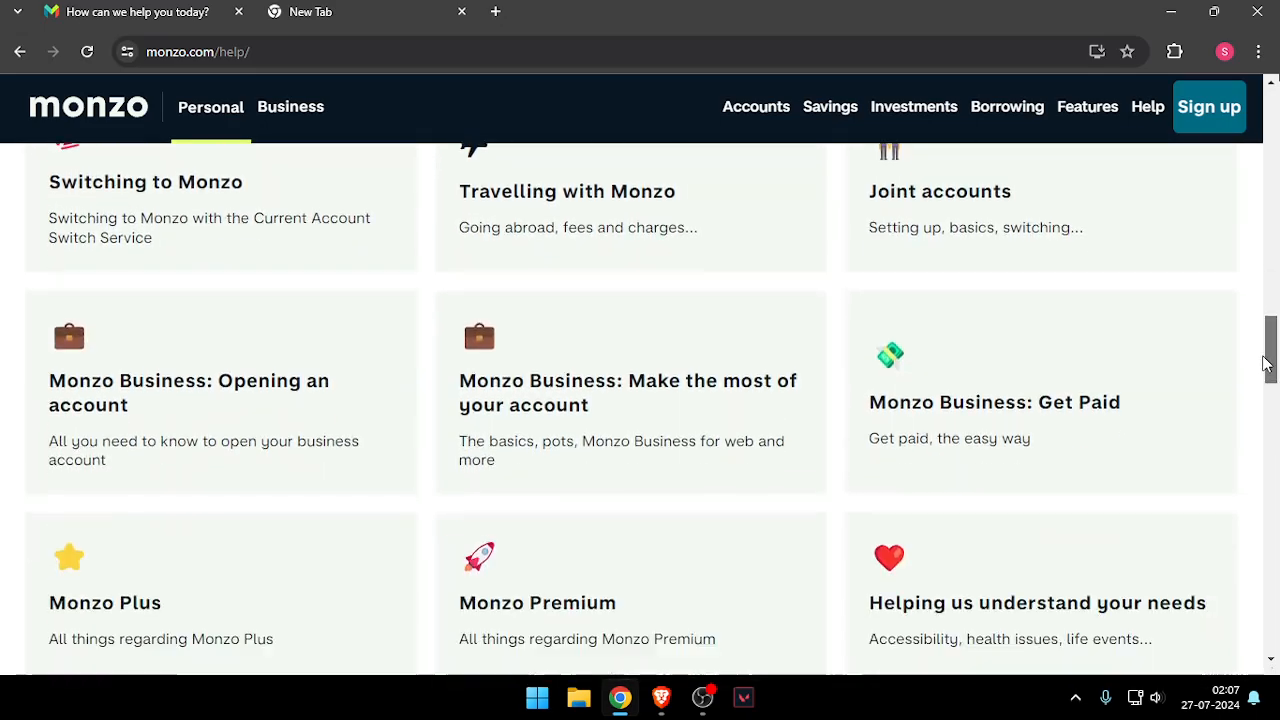
scroll(down, 3)
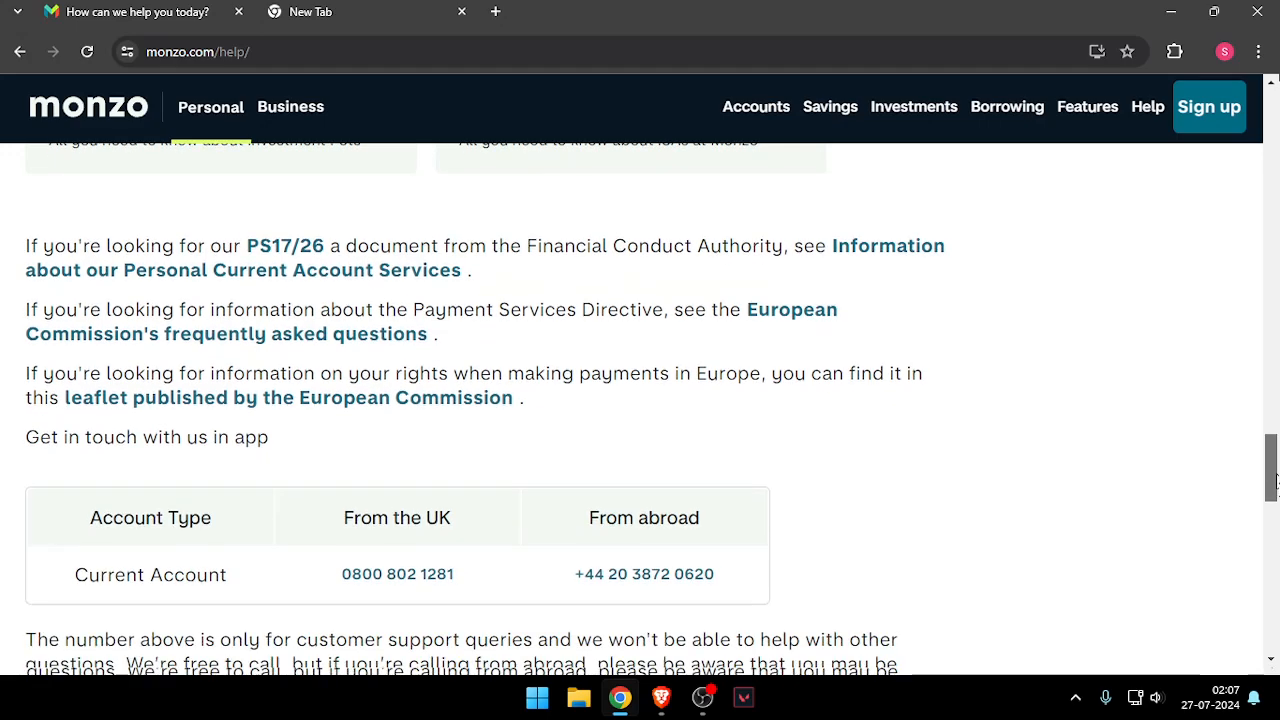
scroll(down, 3)
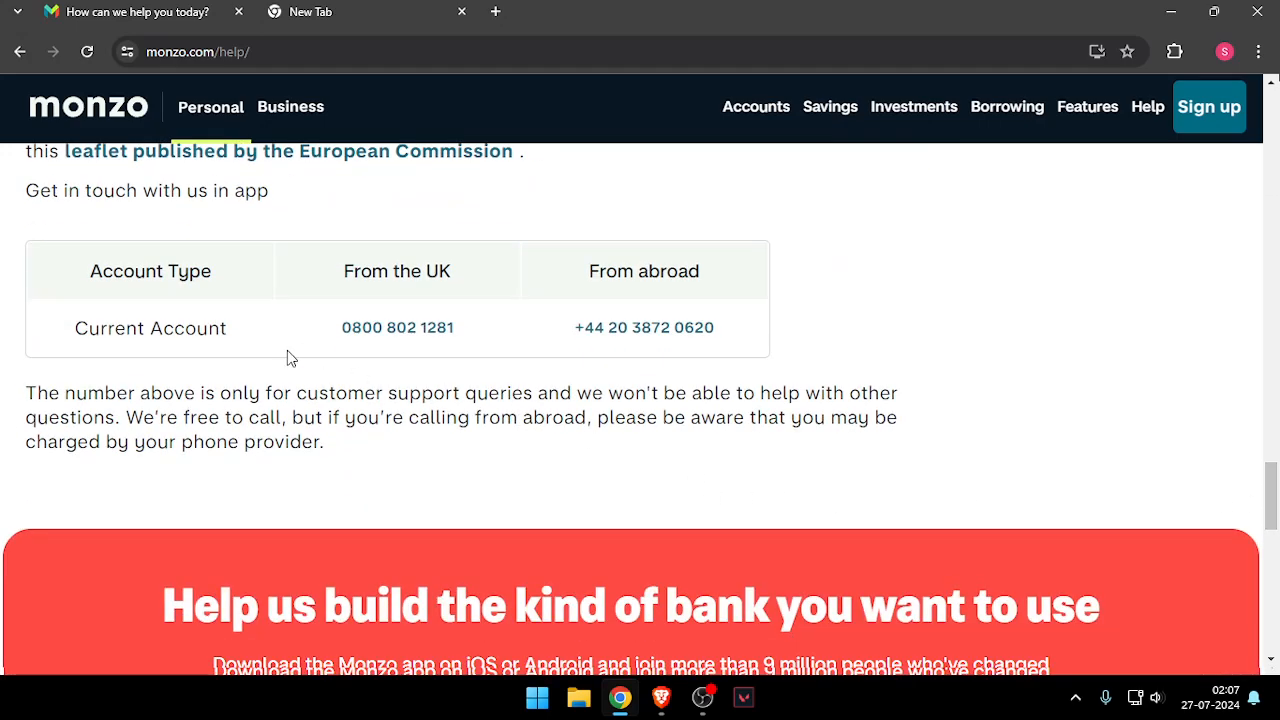
click(397, 327)
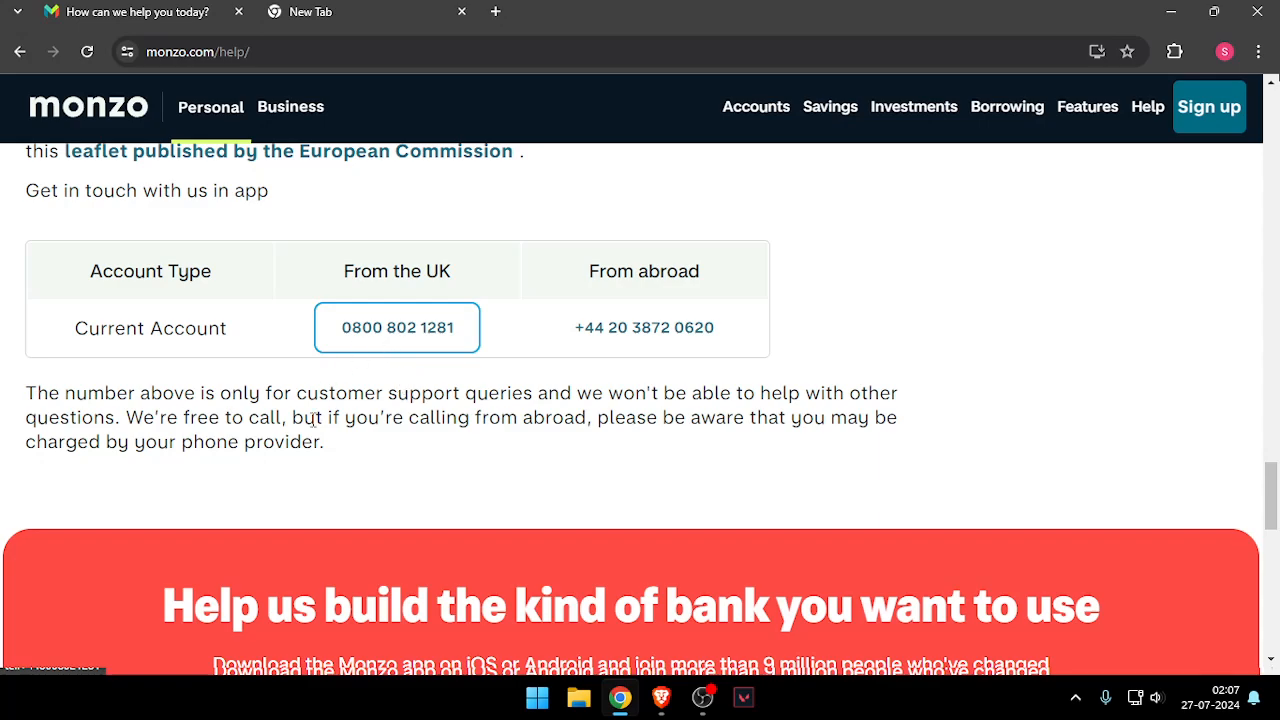
mouse_move(456, 422)
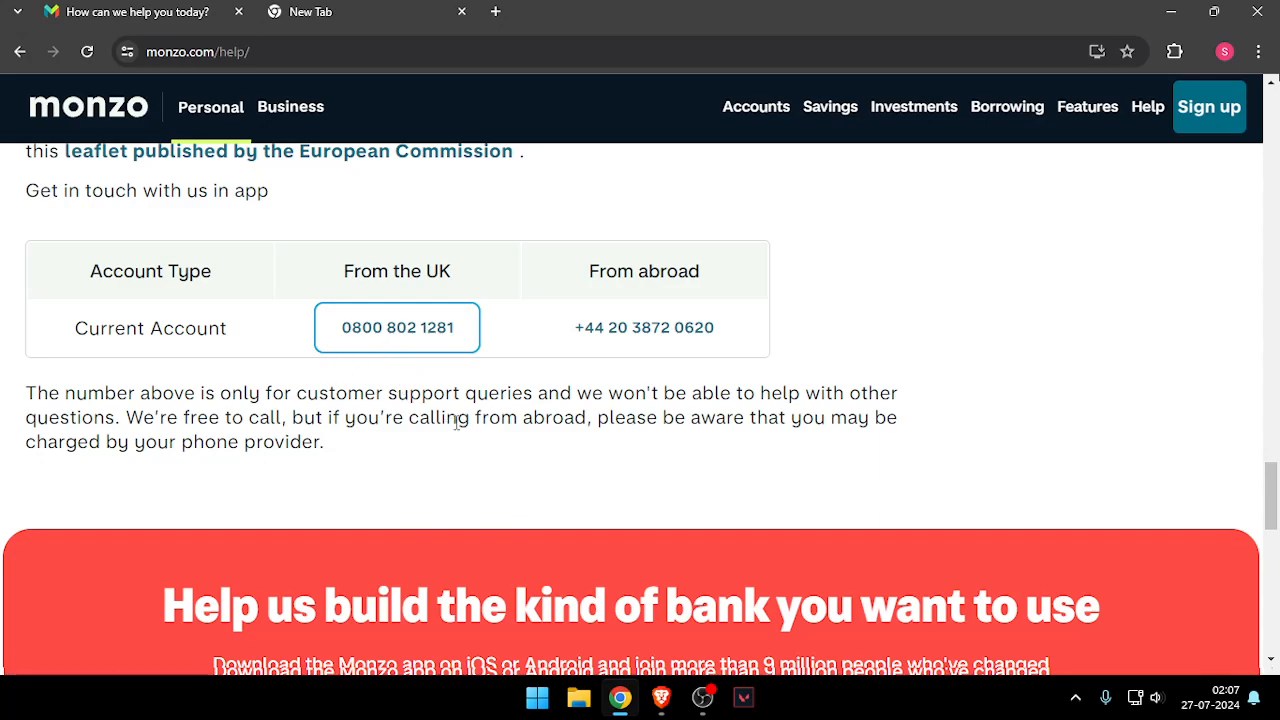
mouse_move(685, 340)
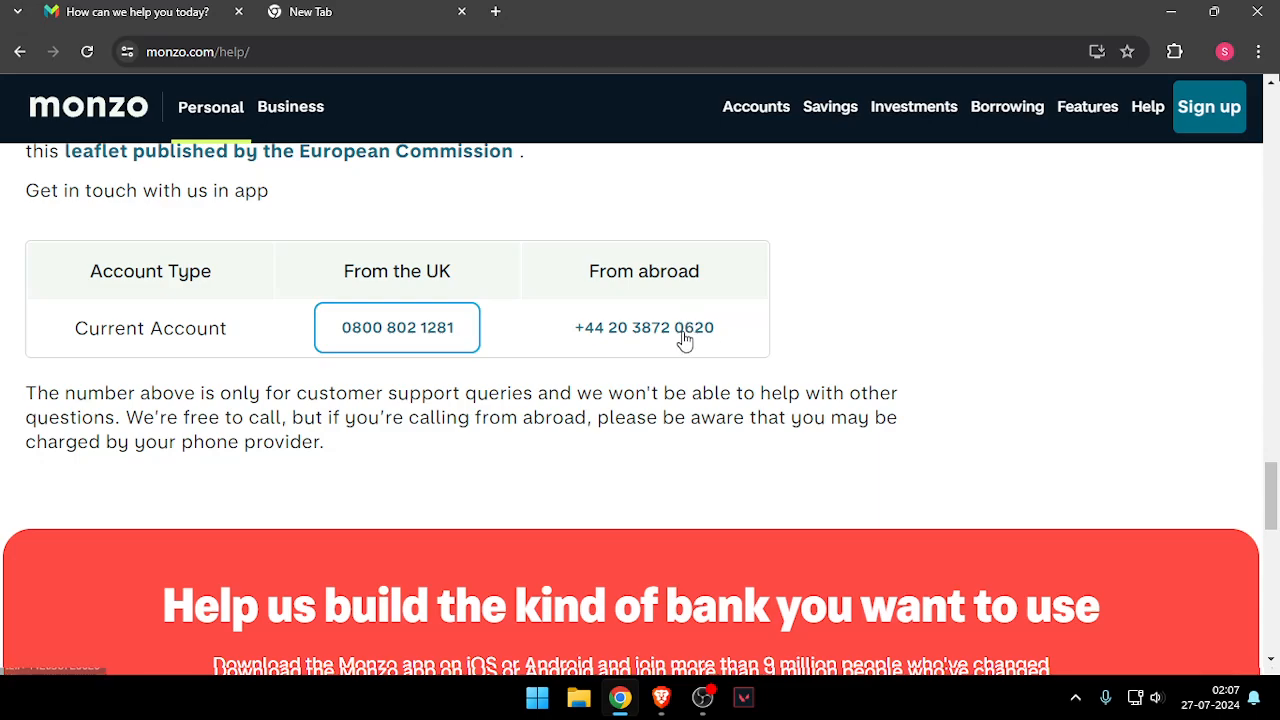
mouse_move(911, 339)
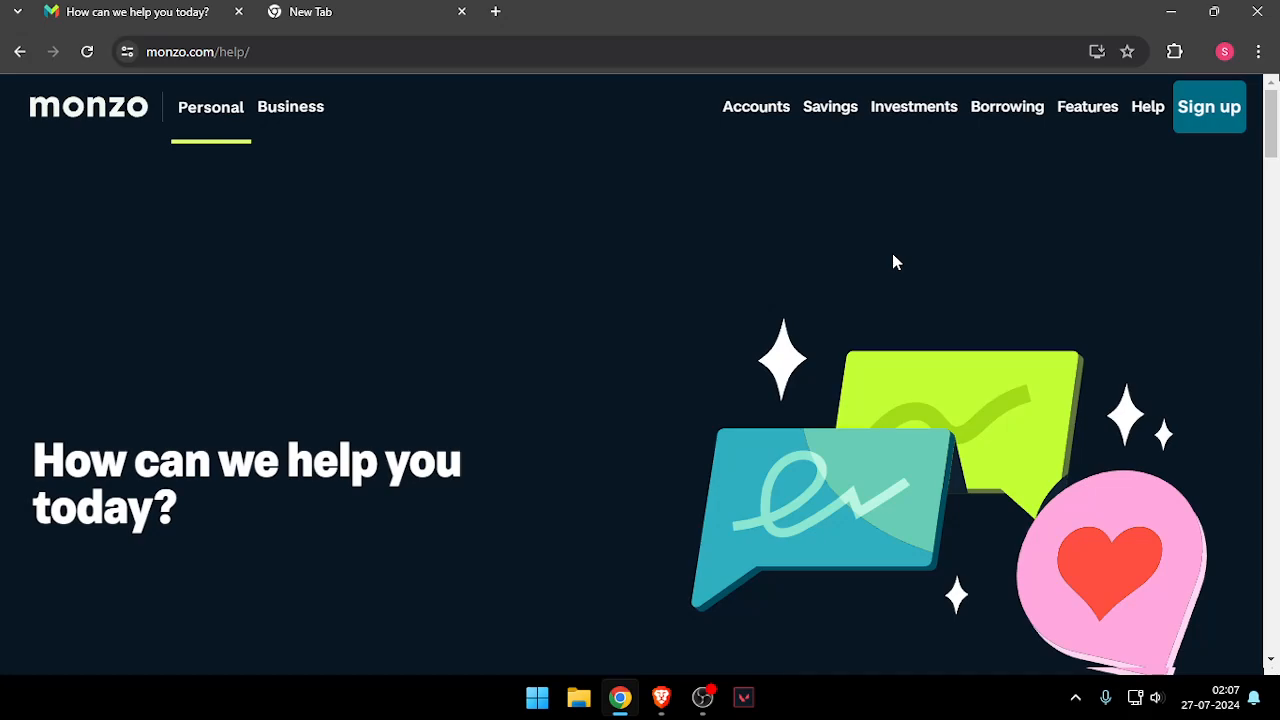
mouse_move(700, 643)
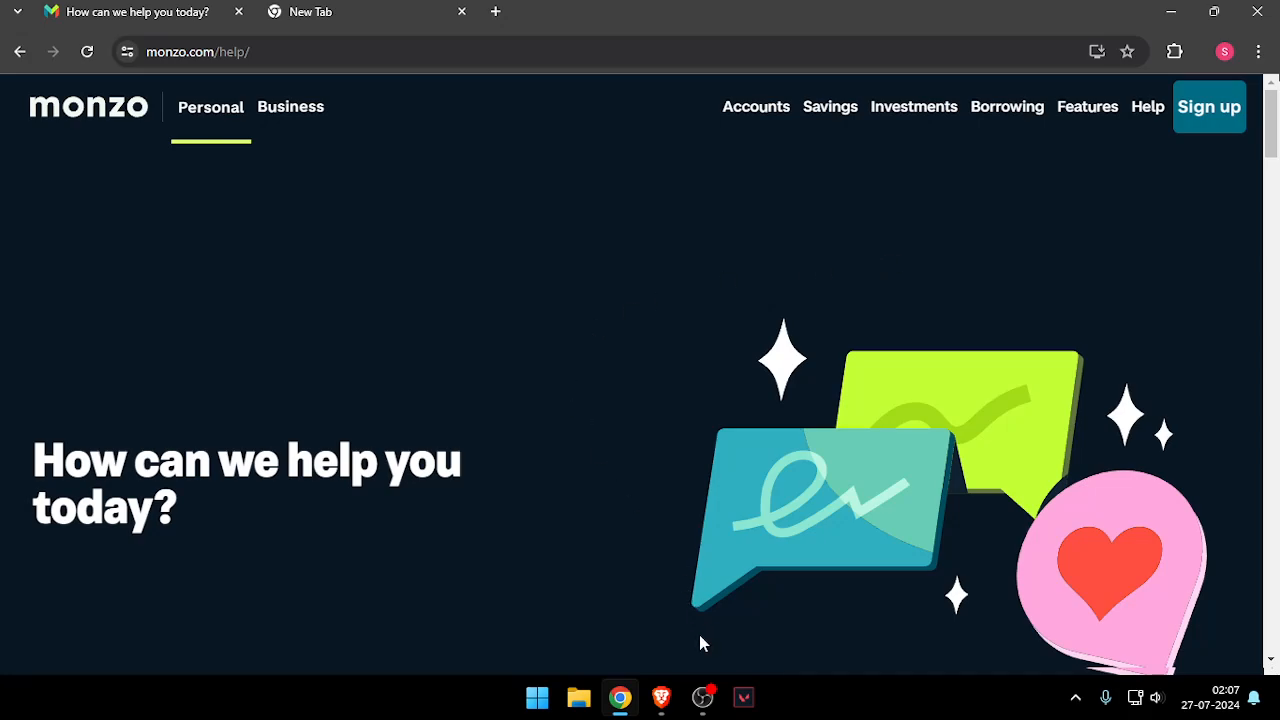